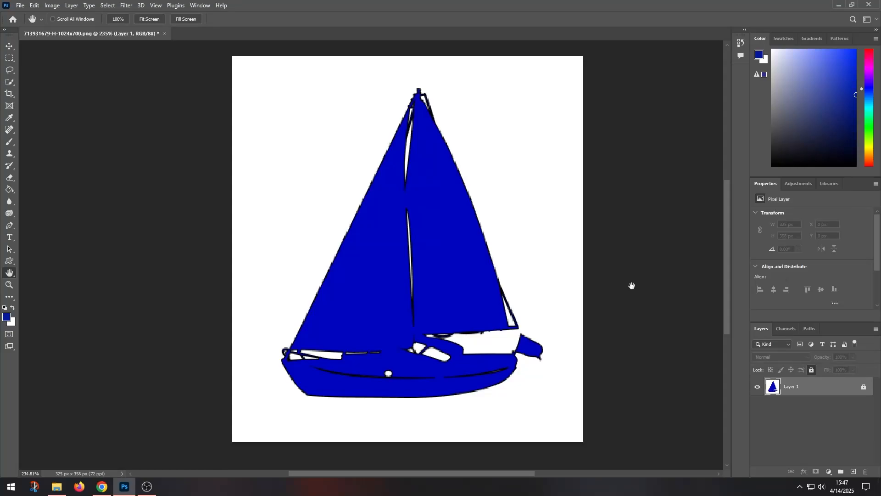
mouse_move(395, 131)
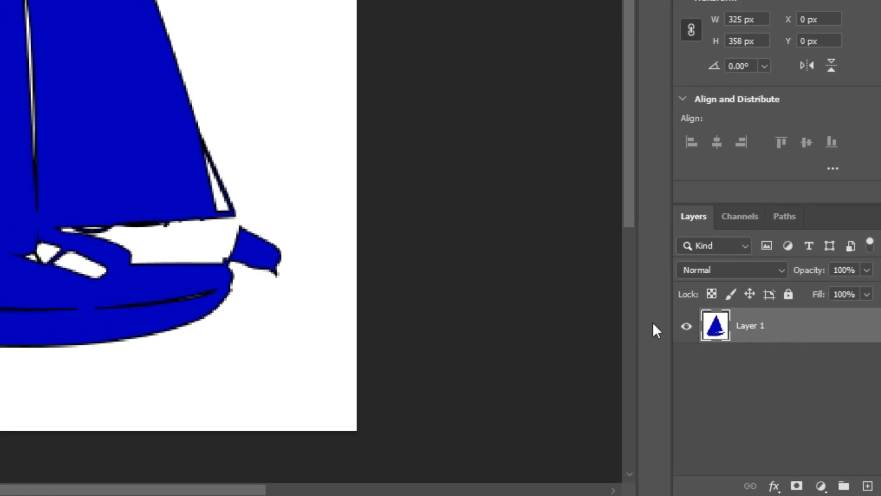
In Image Size, keep Width in pixels and begin entering a larger width for the sailboat.
left_click(87, 8)
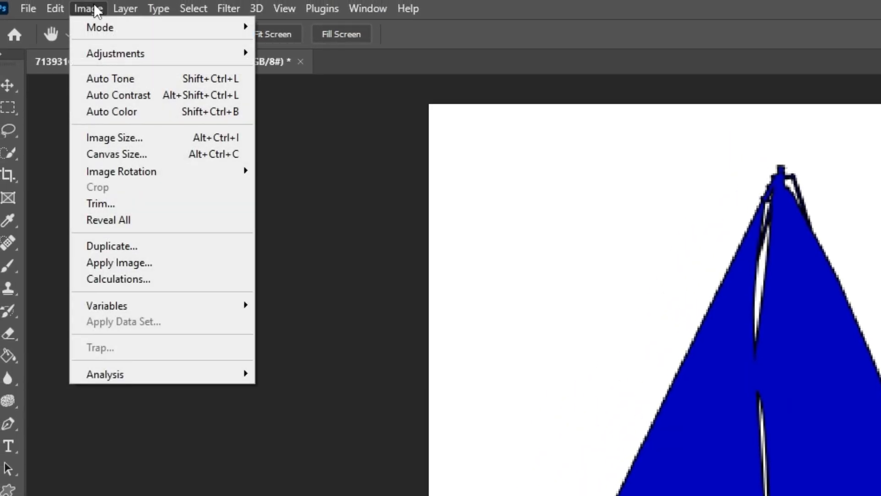
mouse_move(114, 137)
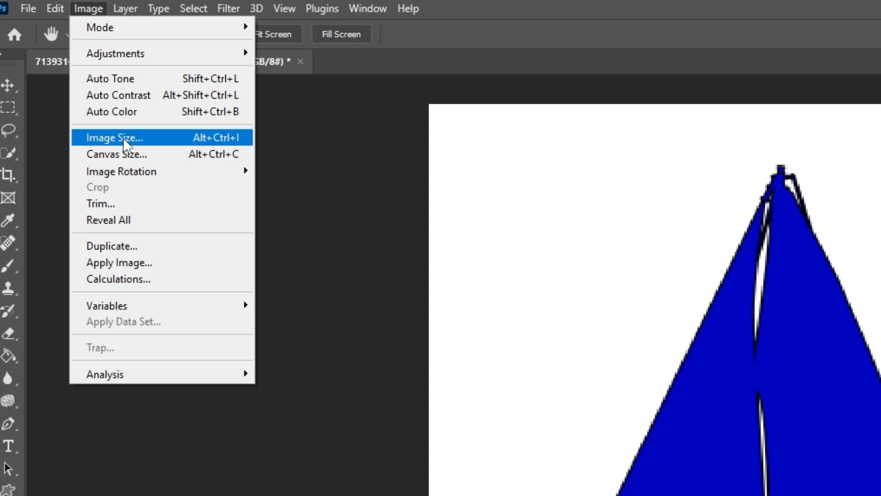
left_click(115, 137)
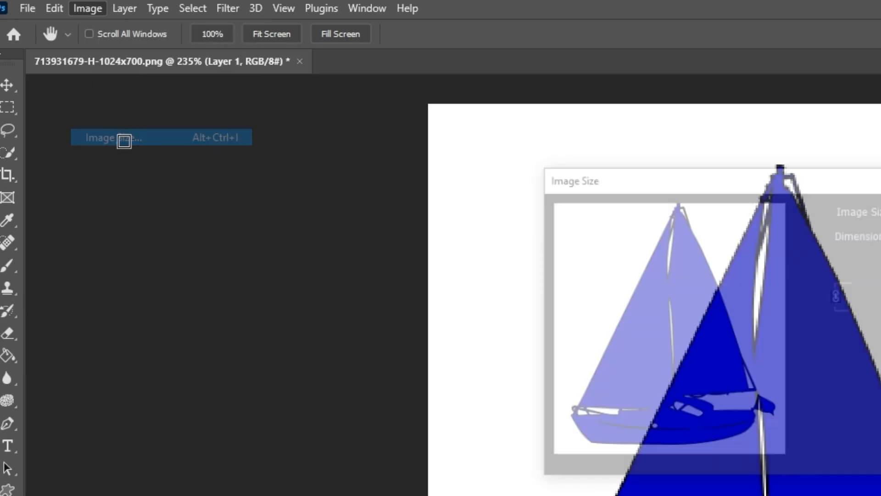
left_click(100, 137)
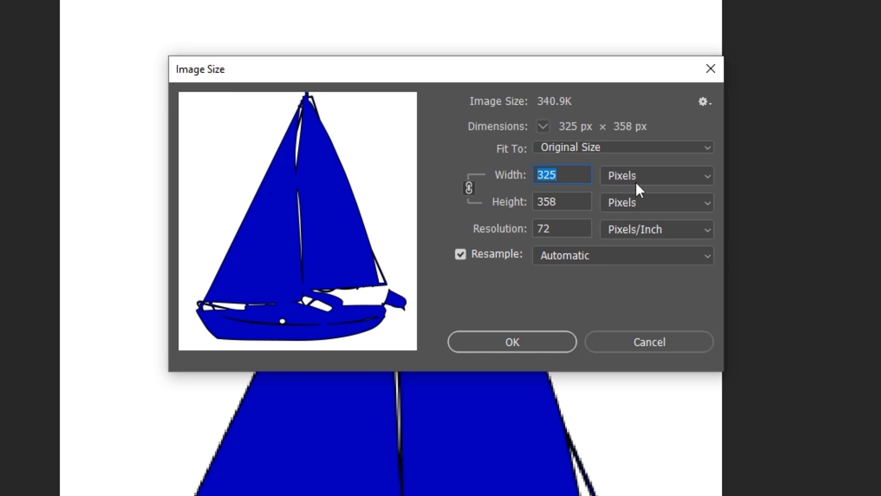
left_click(656, 175)
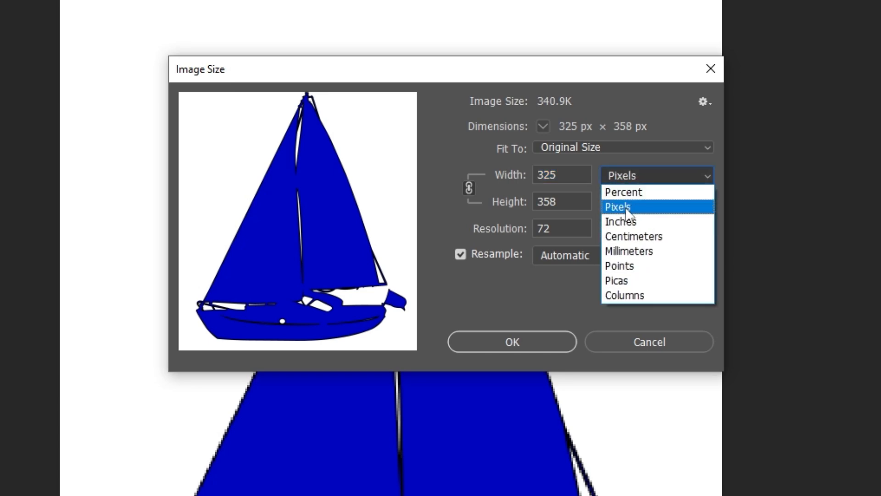
left_click(618, 206)
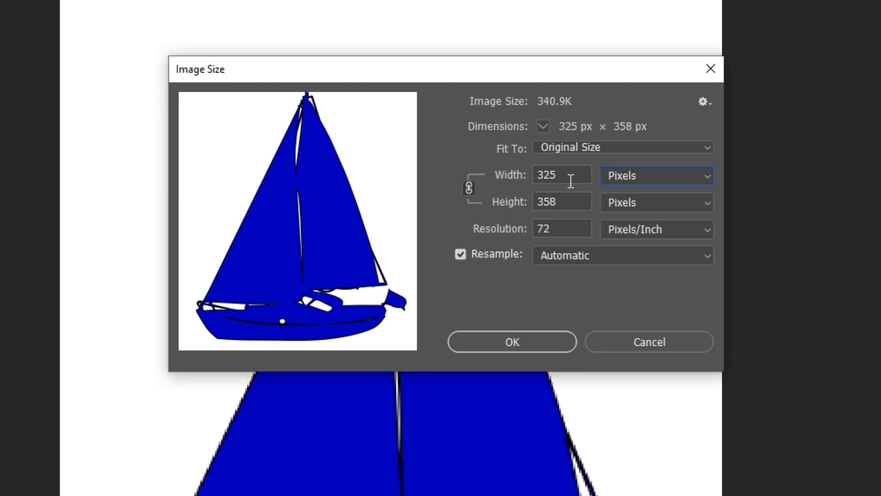
left_click(560, 174)
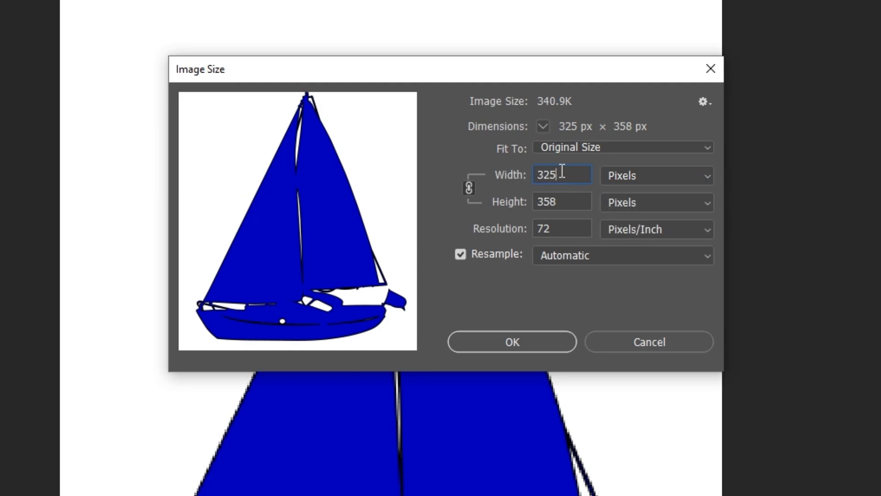
mouse_move(561, 173)
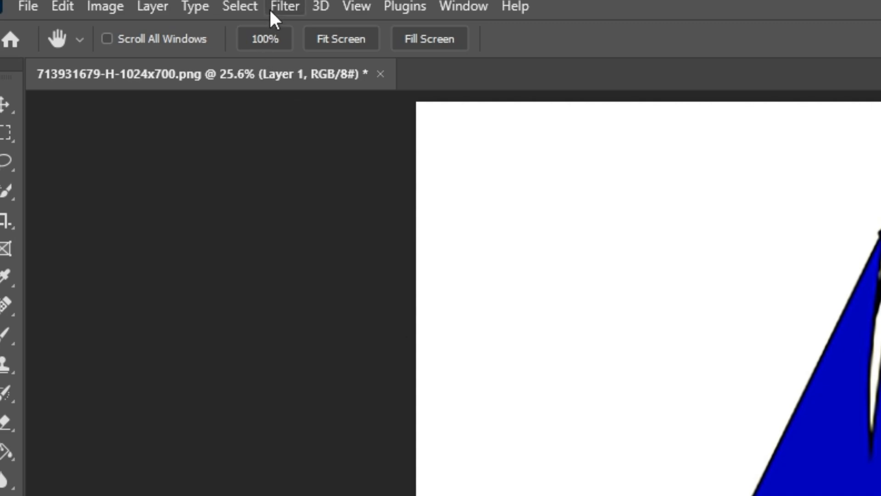
Apply a Gaussian Blur of 5.4 pixels to the enlarged sailboat layer.
left_click(284, 7)
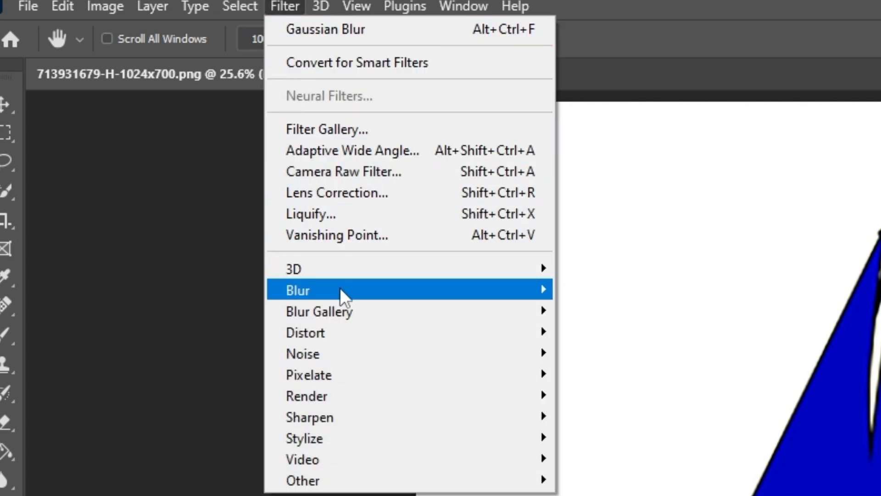
mouse_move(297, 289)
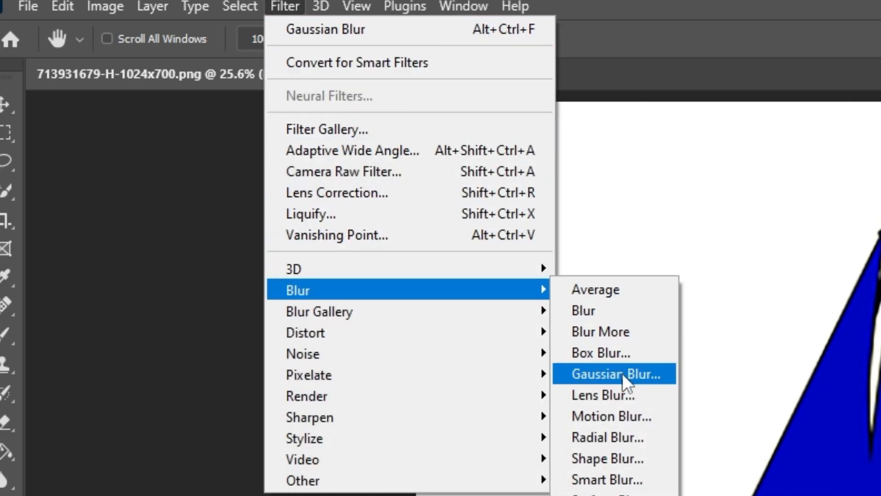
left_click(613, 374)
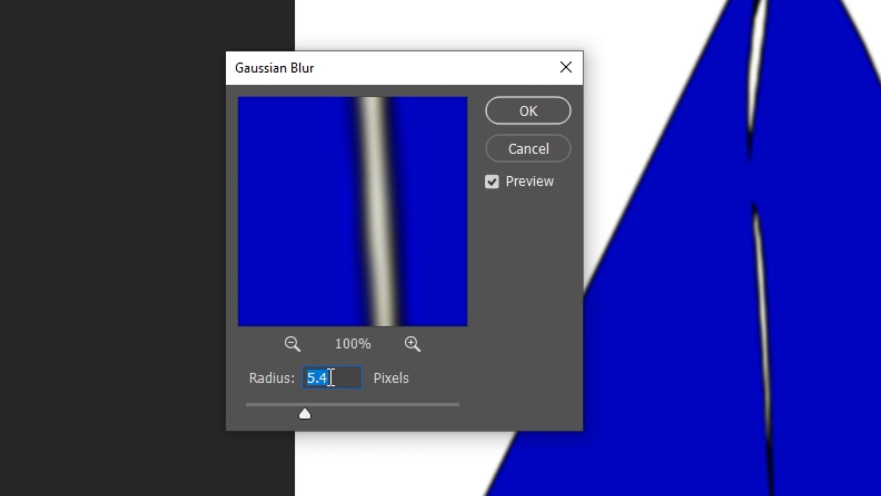
left_click(331, 377)
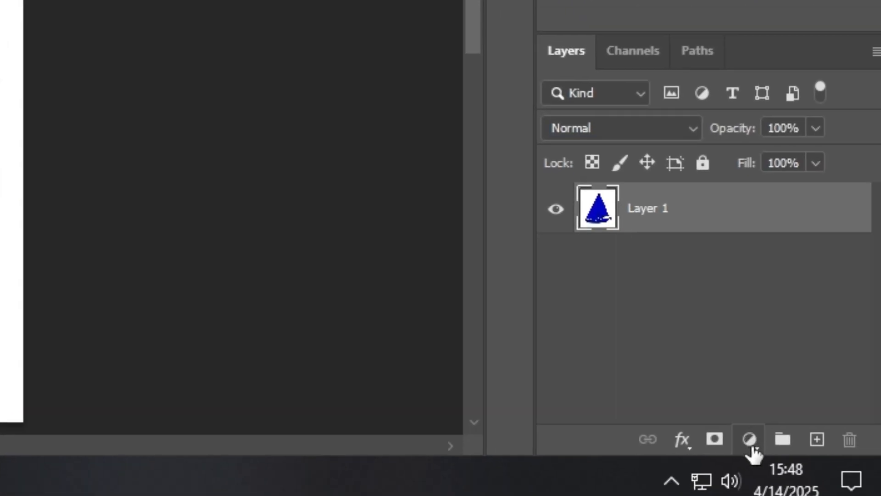
Add a Curves adjustment layer and drag its black and white points inward for a steep curve.
left_click(747, 440)
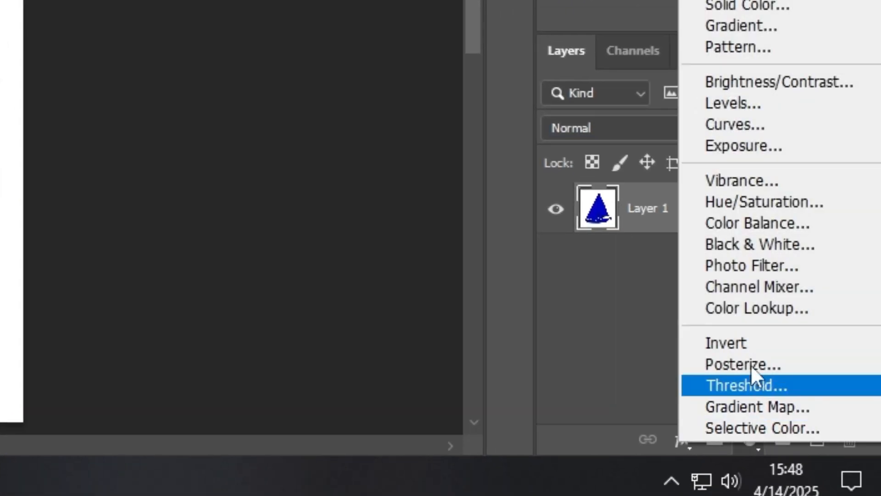
left_click(734, 124)
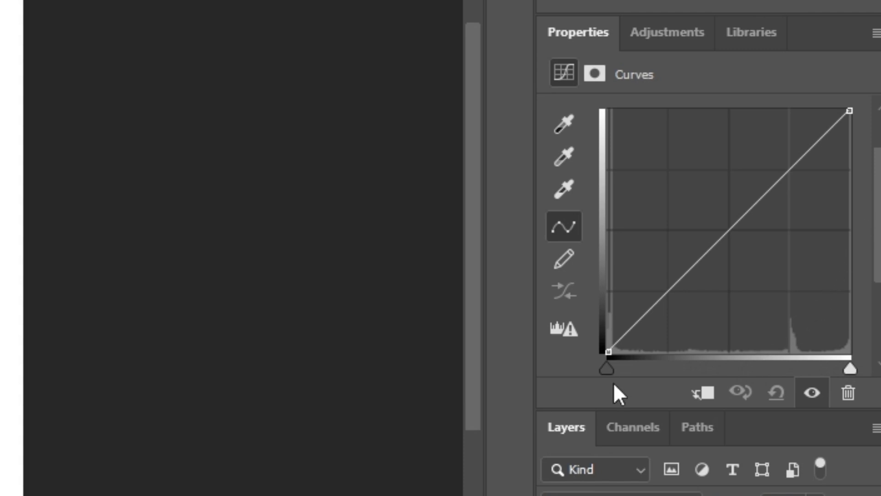
left_click_drag(606, 366, 617, 367)
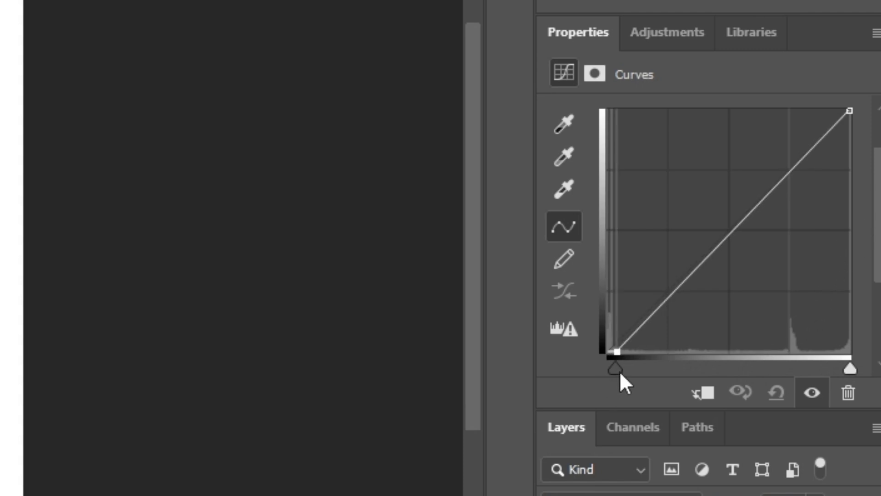
left_click_drag(615, 368, 694, 368)
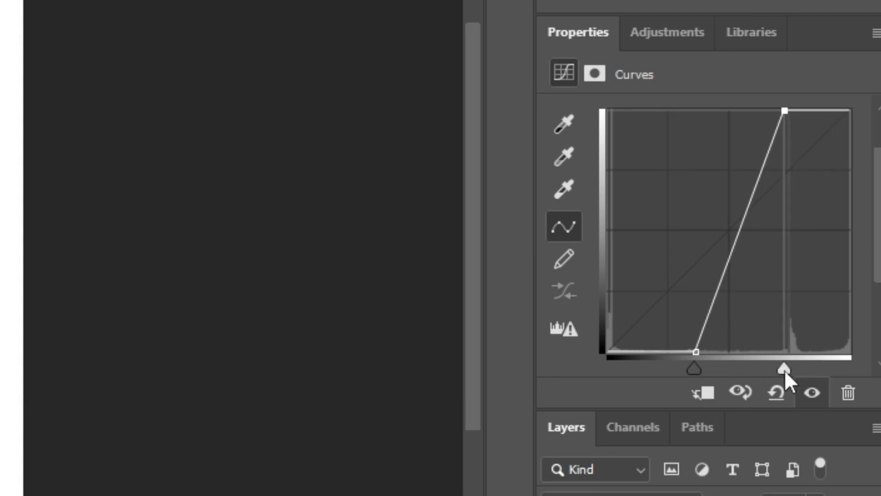
left_click_drag(783, 368, 698, 368)
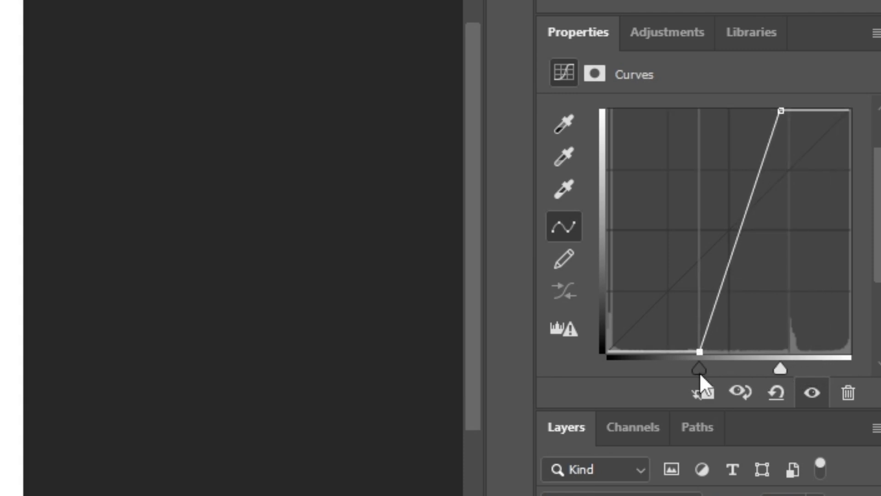